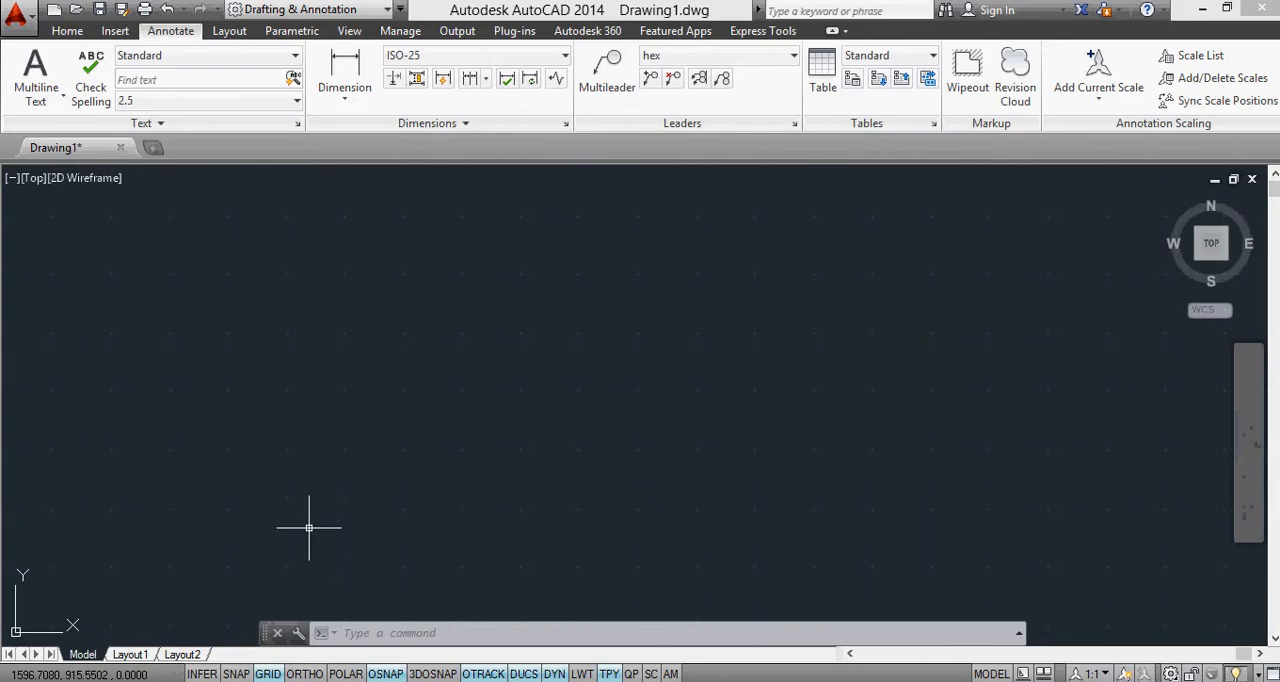
mouse_move(468, 528)
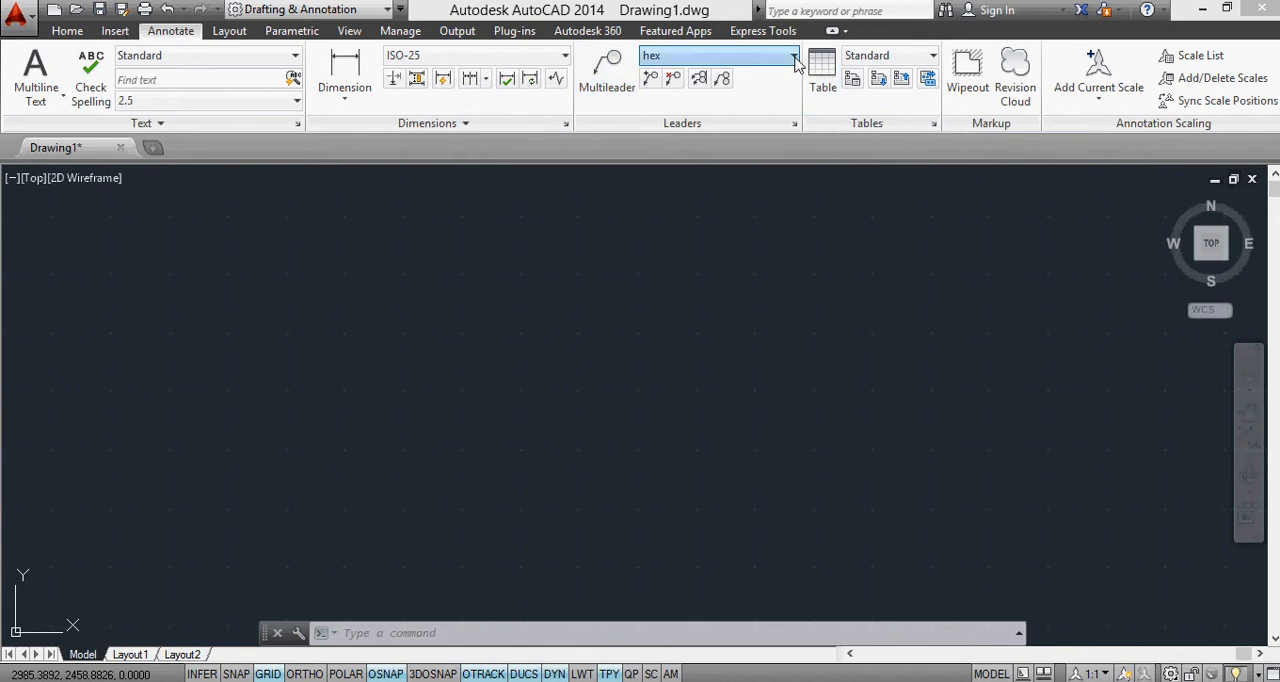
Place a boxed multileader tagged 1, then start a second circled leader tagged 2
click(792, 56)
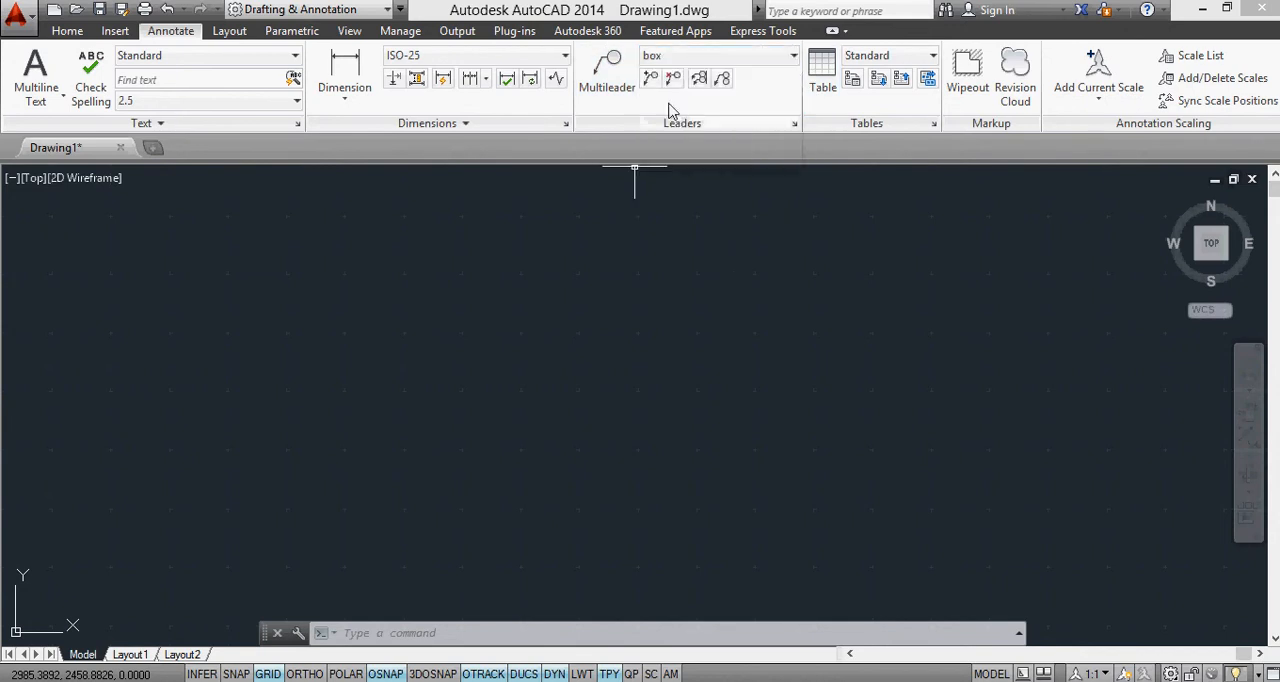
click(608, 68)
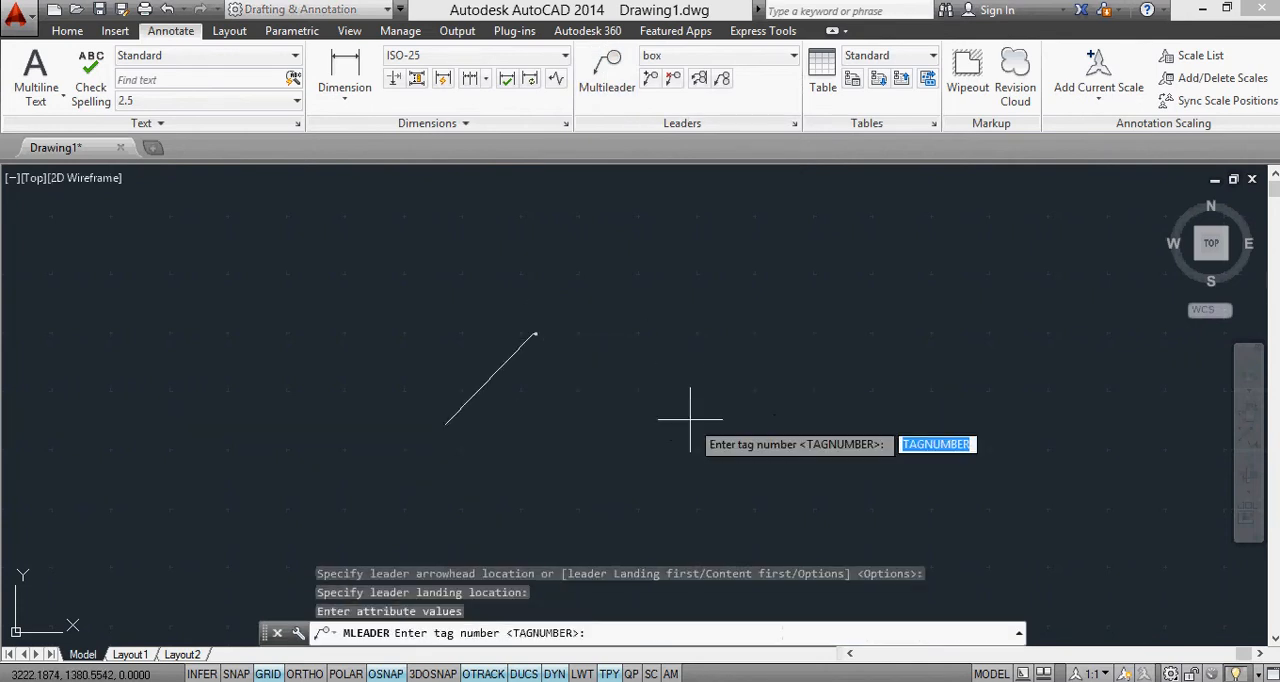
text(1)
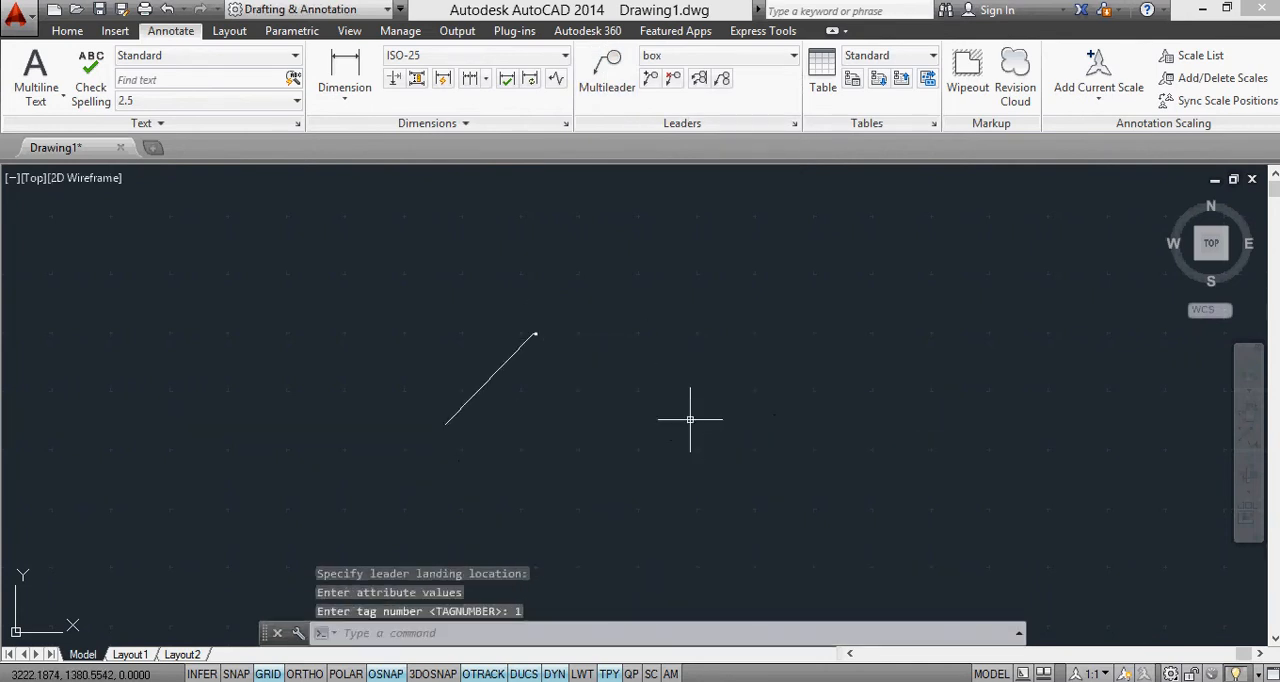
click(536, 332)
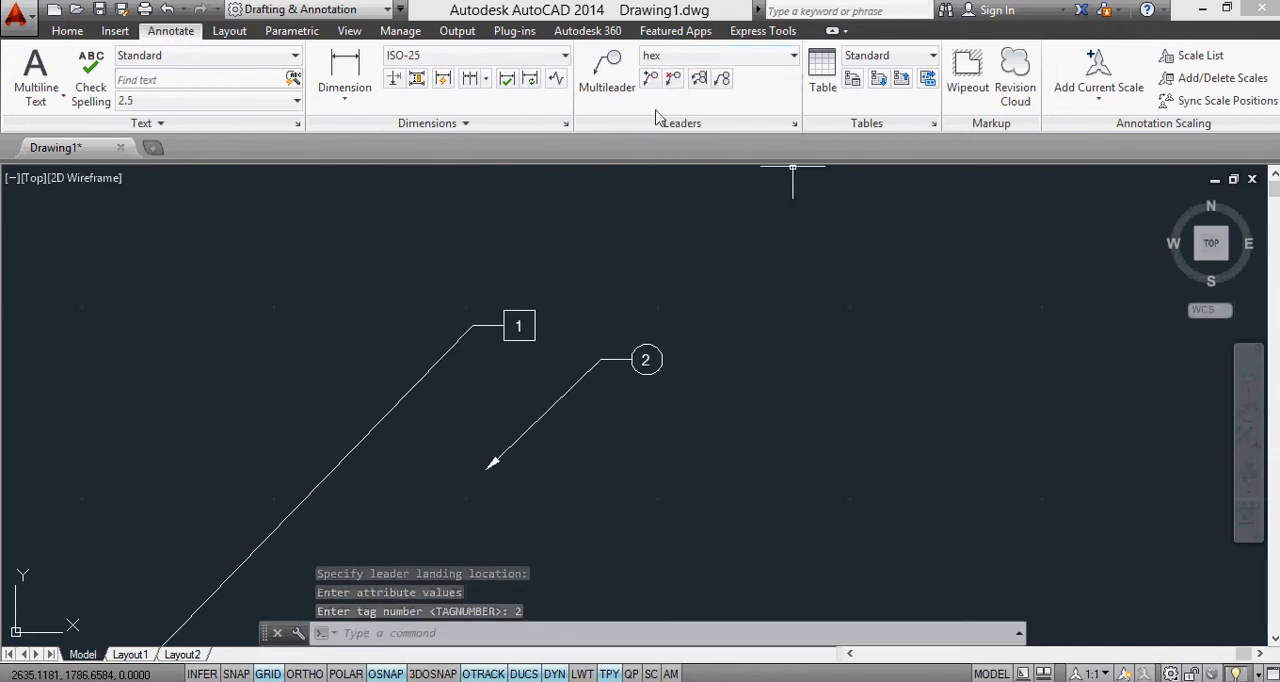
click(744, 408)
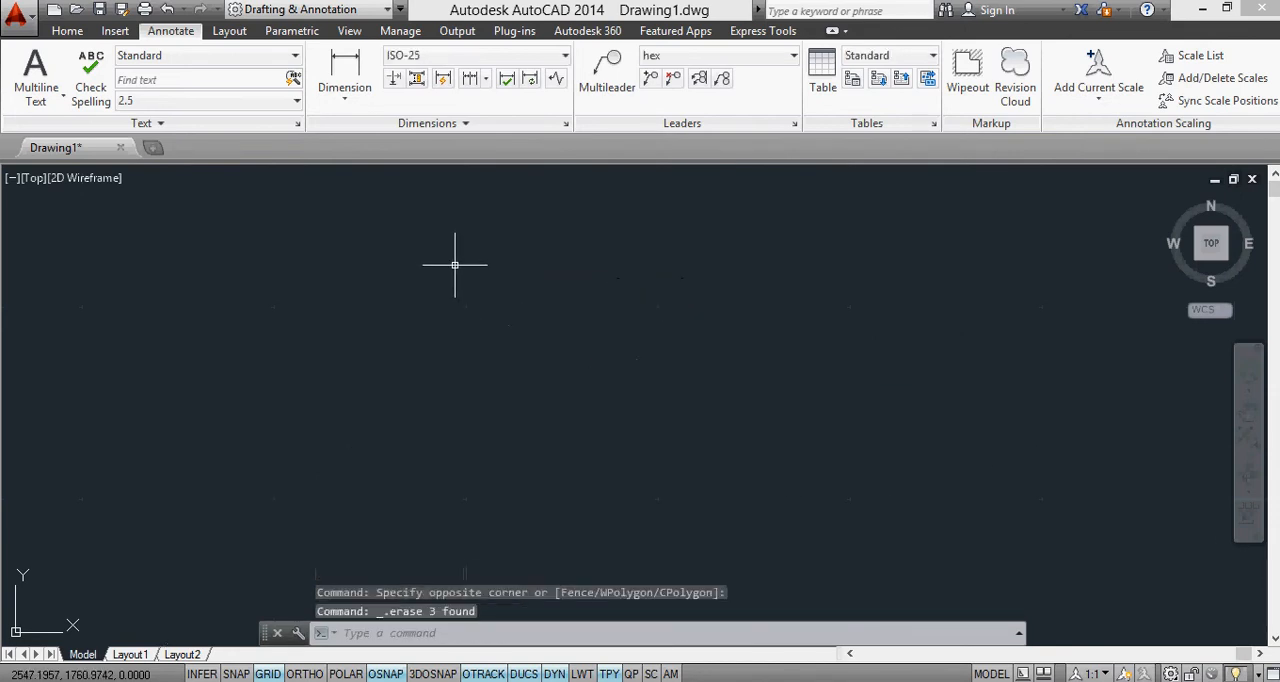
mouse_move(478, 276)
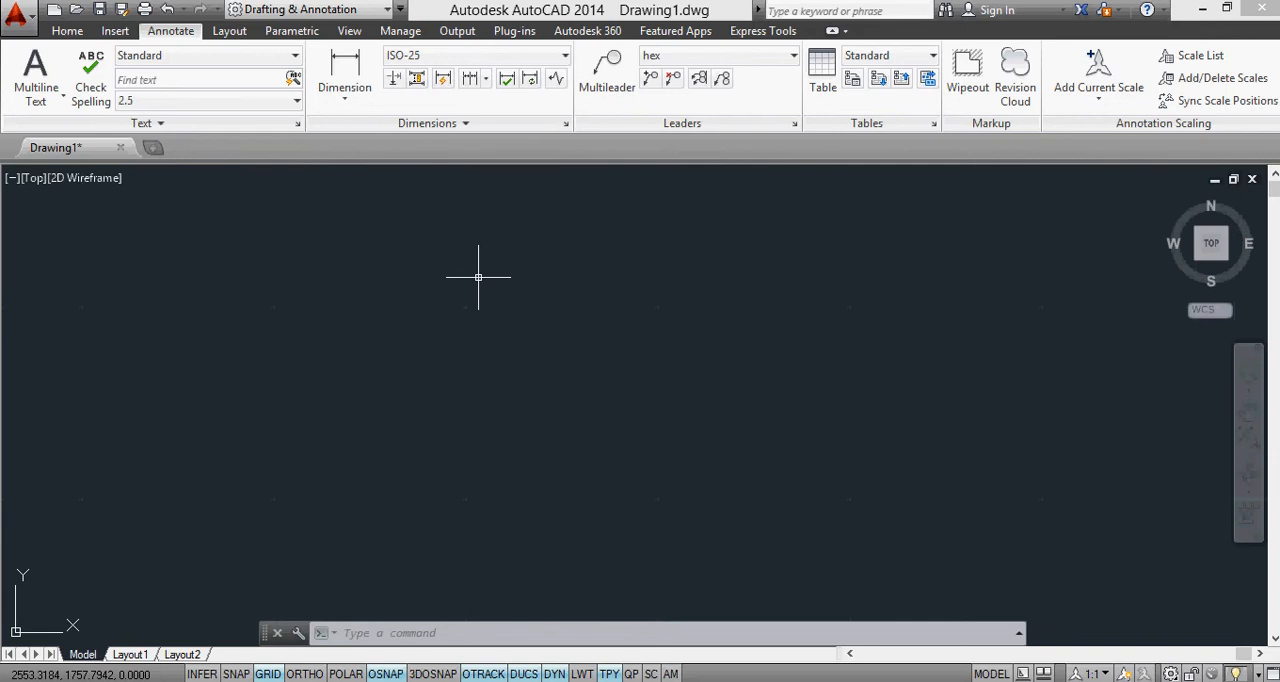
mouse_move(530, 204)
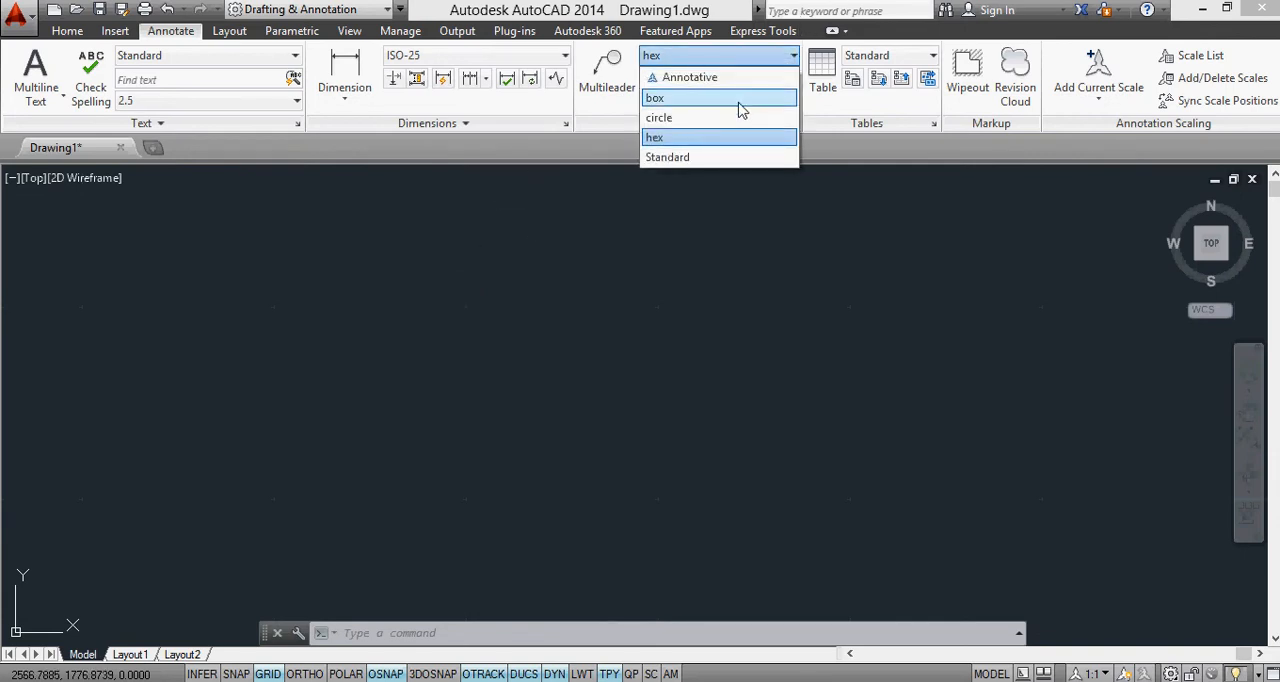
Make box the current multileader style on the empty drawing
click(658, 116)
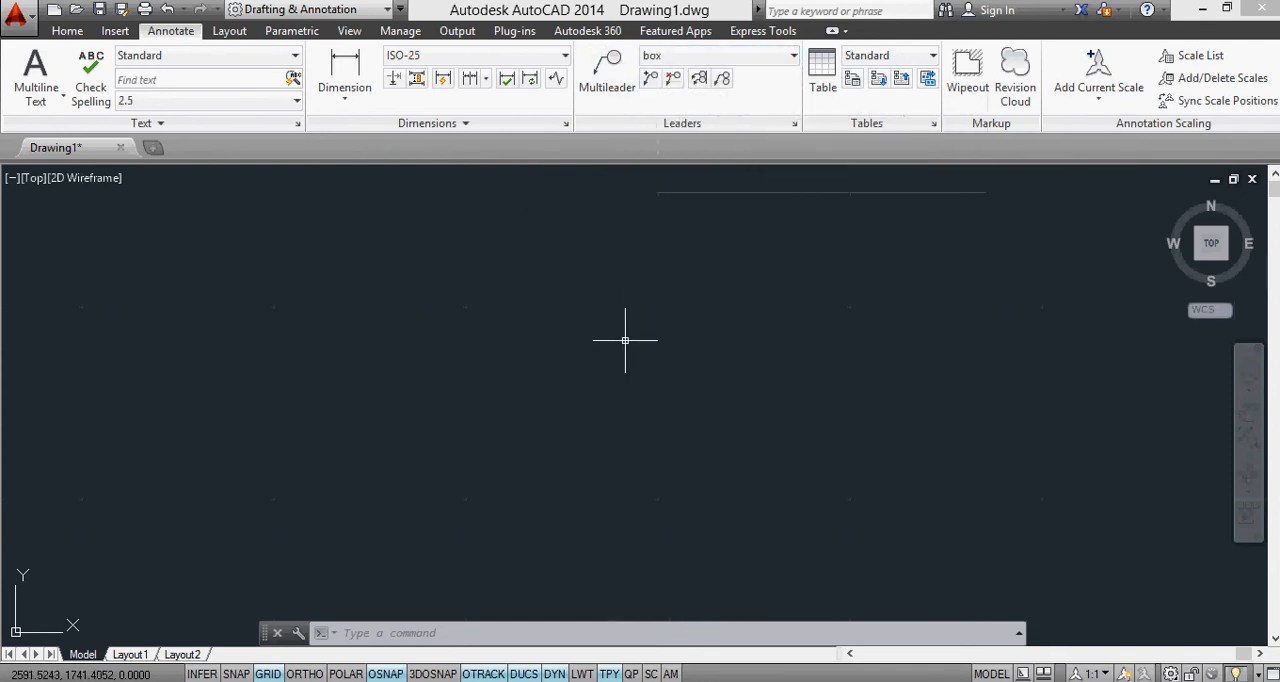
mouse_move(596, 278)
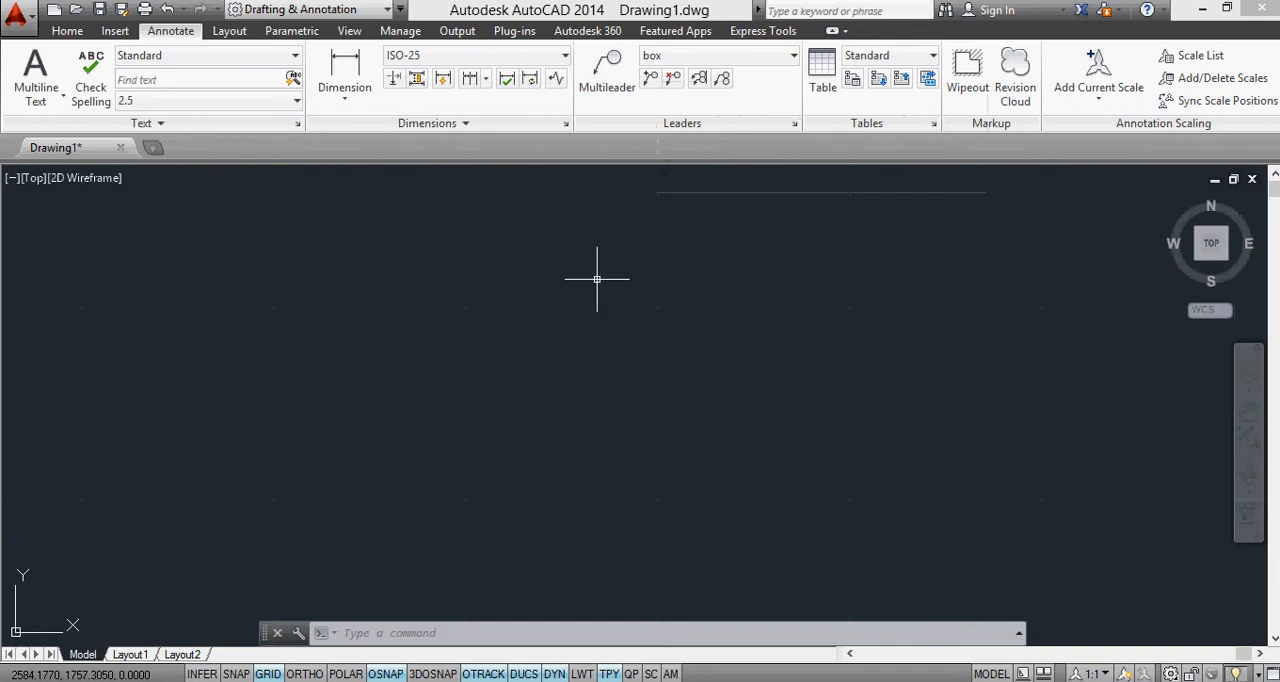
mouse_move(598, 282)
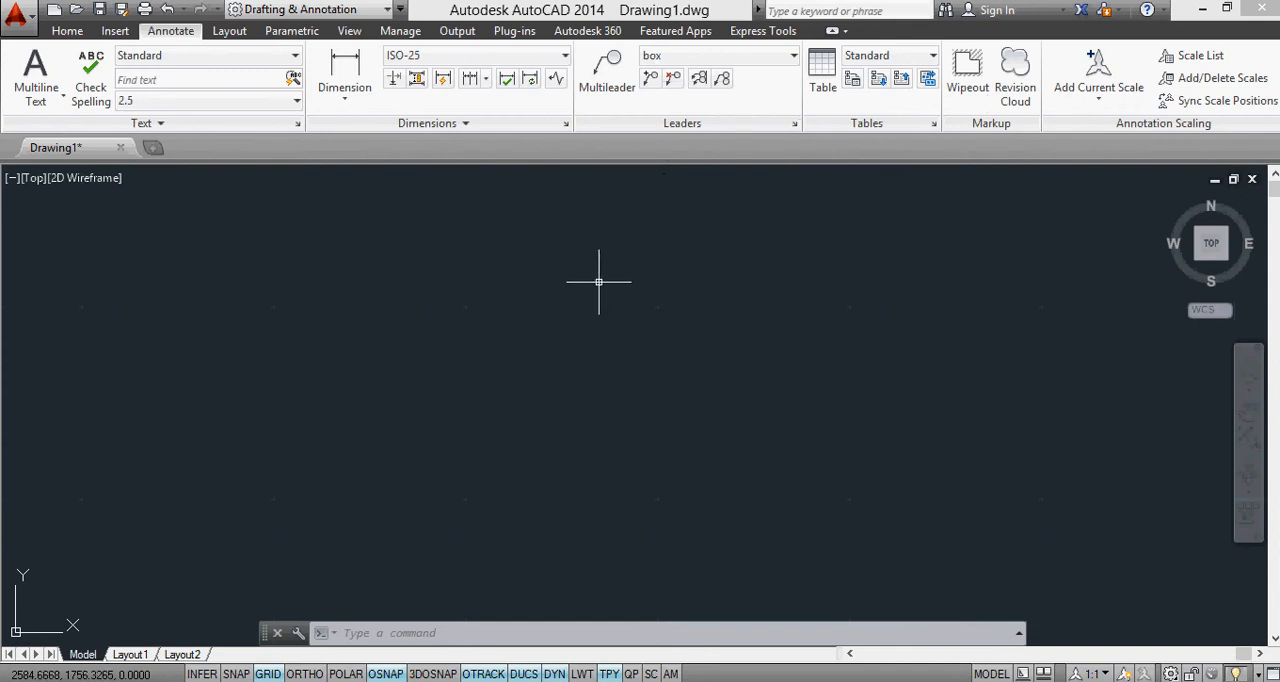
mouse_move(452, 180)
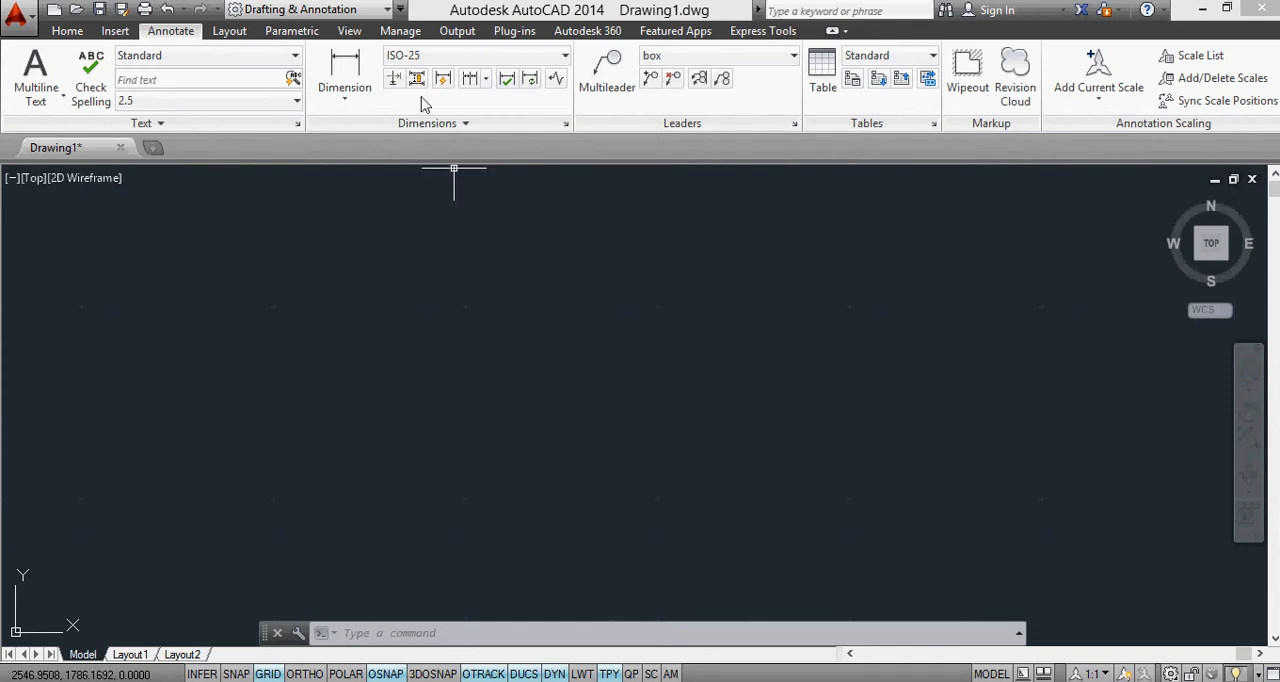
Load blockleader3.VLX via Load Application, accepting the security warning
click(400, 30)
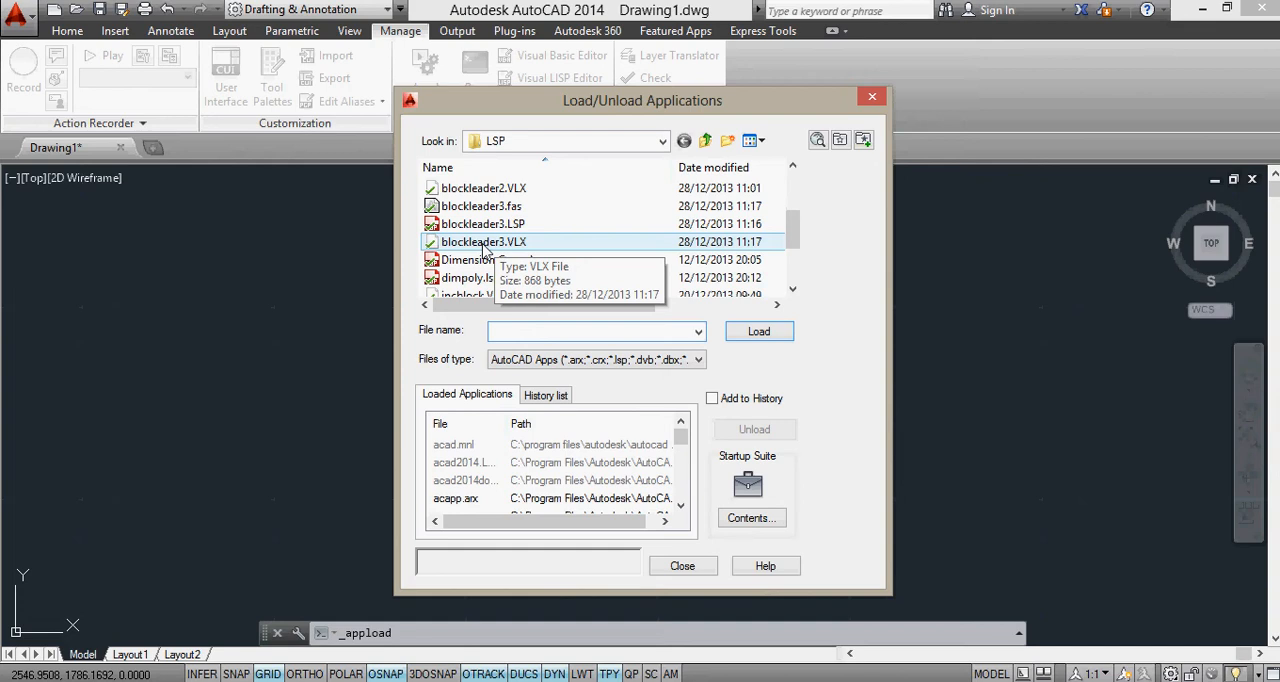
click(484, 242)
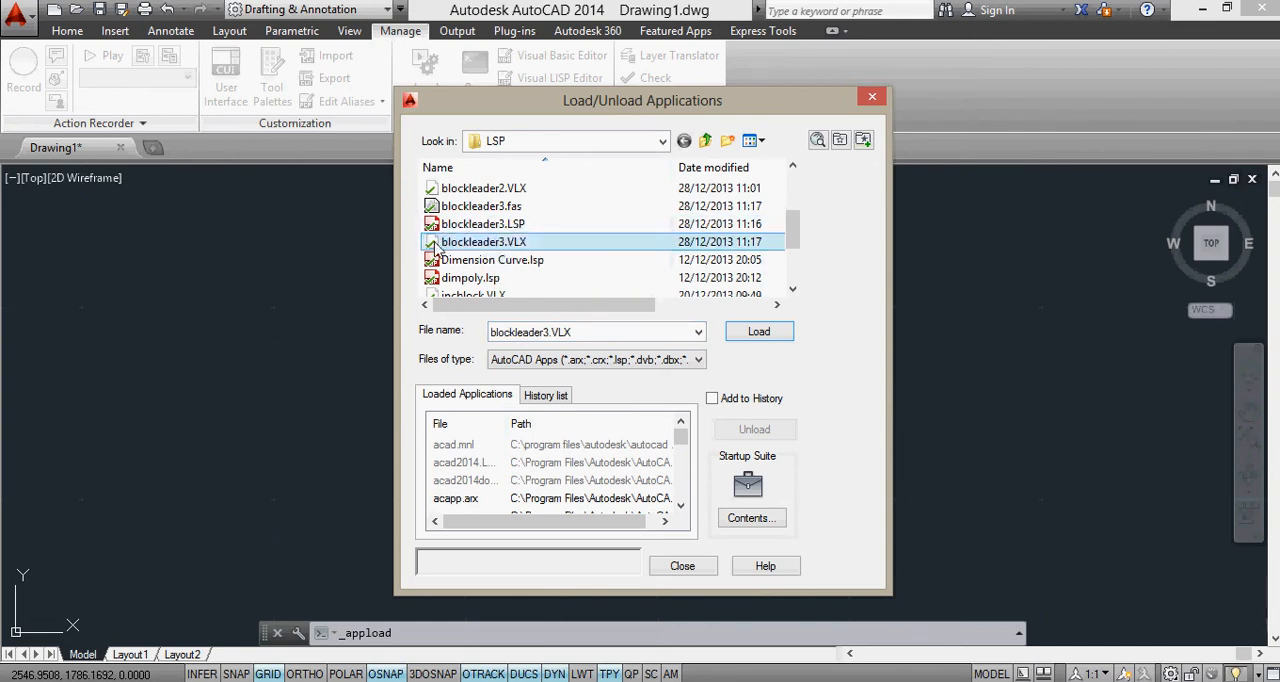
click(758, 332)
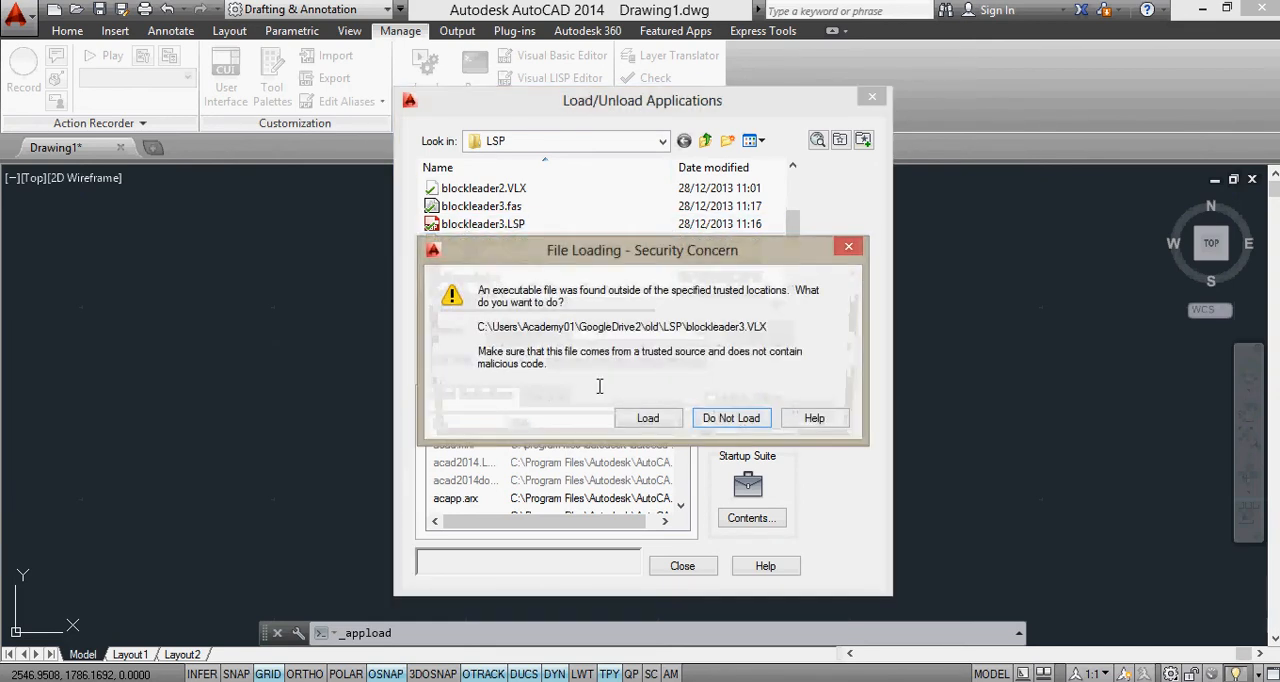
click(648, 418)
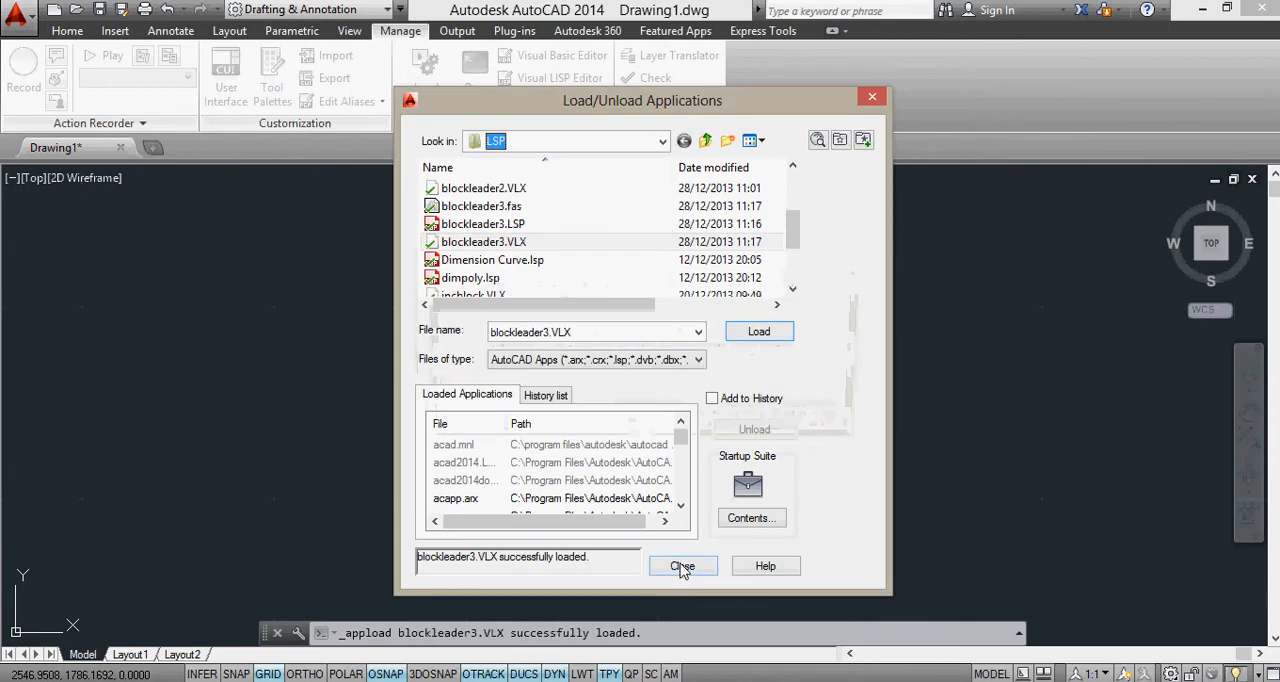
click(684, 566)
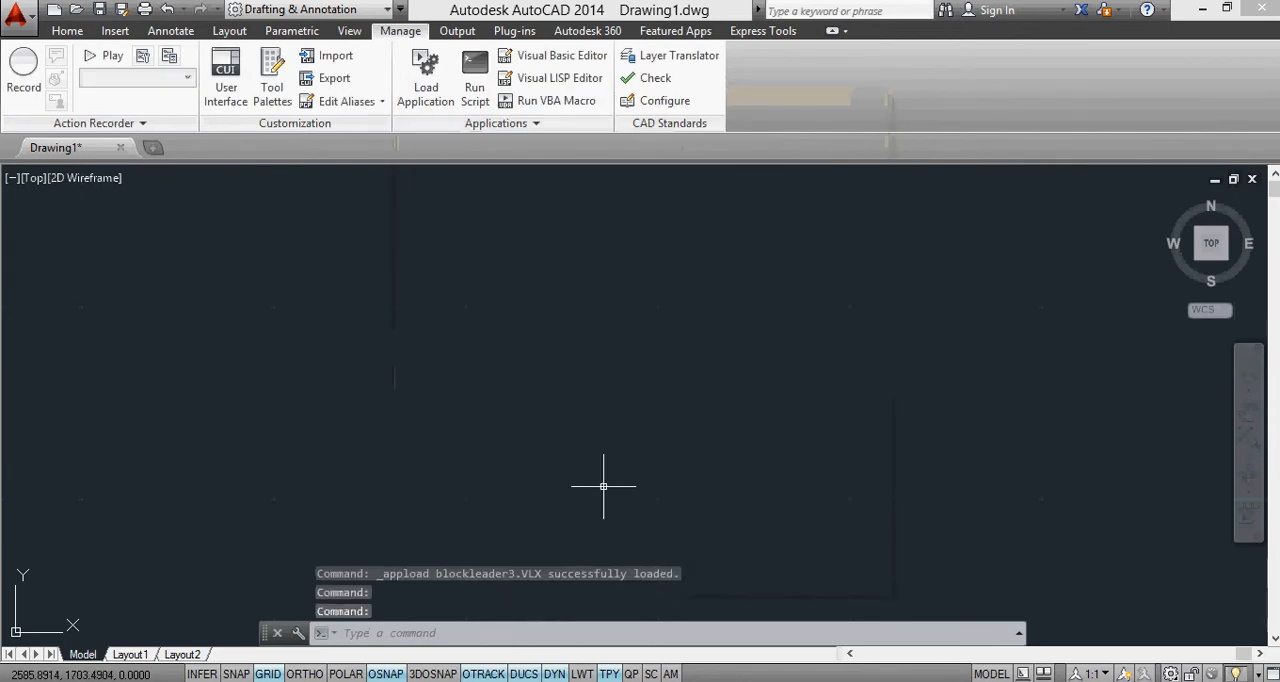
Run BLOCKLEADER3 starting at 1 with increment 2 and place the first boxed tag
text(bloc)
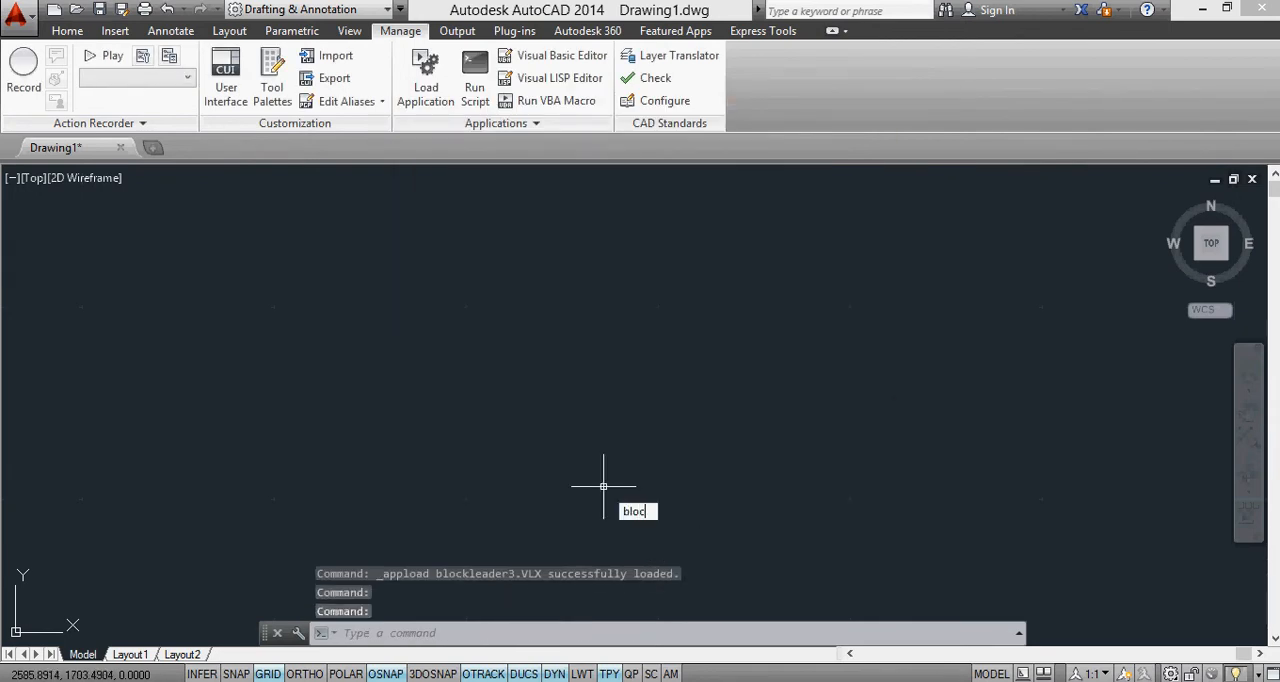
text(k)
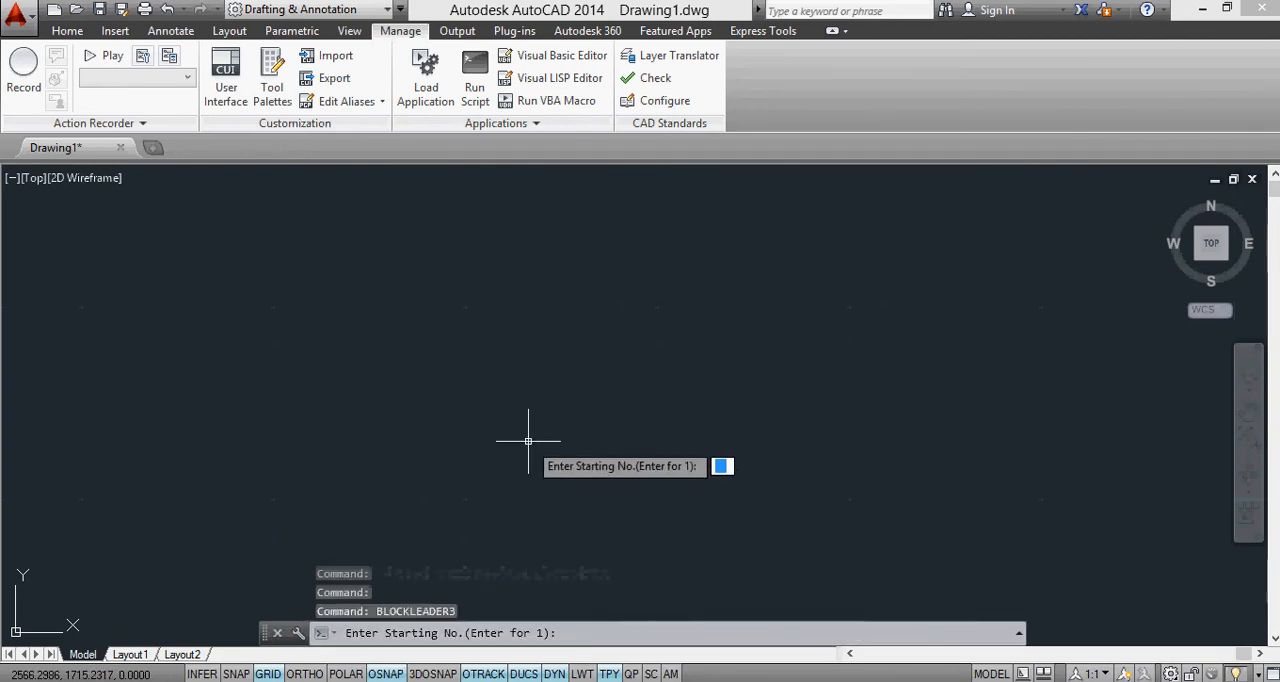
mouse_move(492, 366)
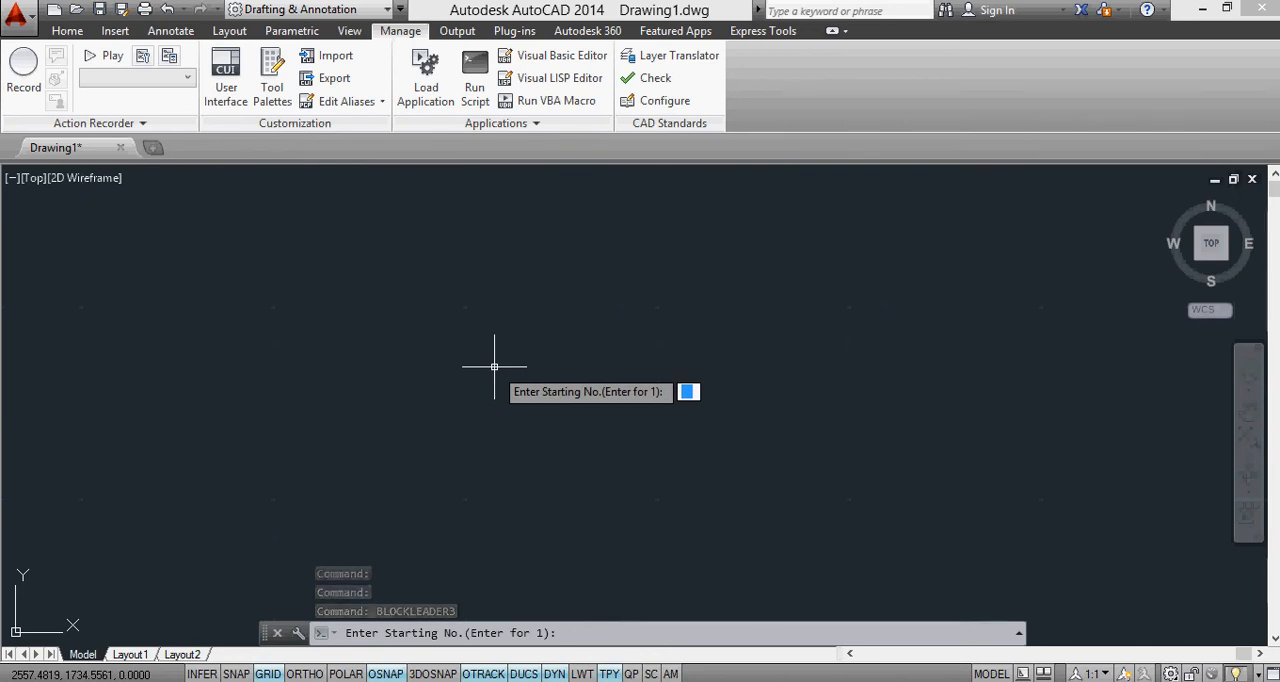
text(1)
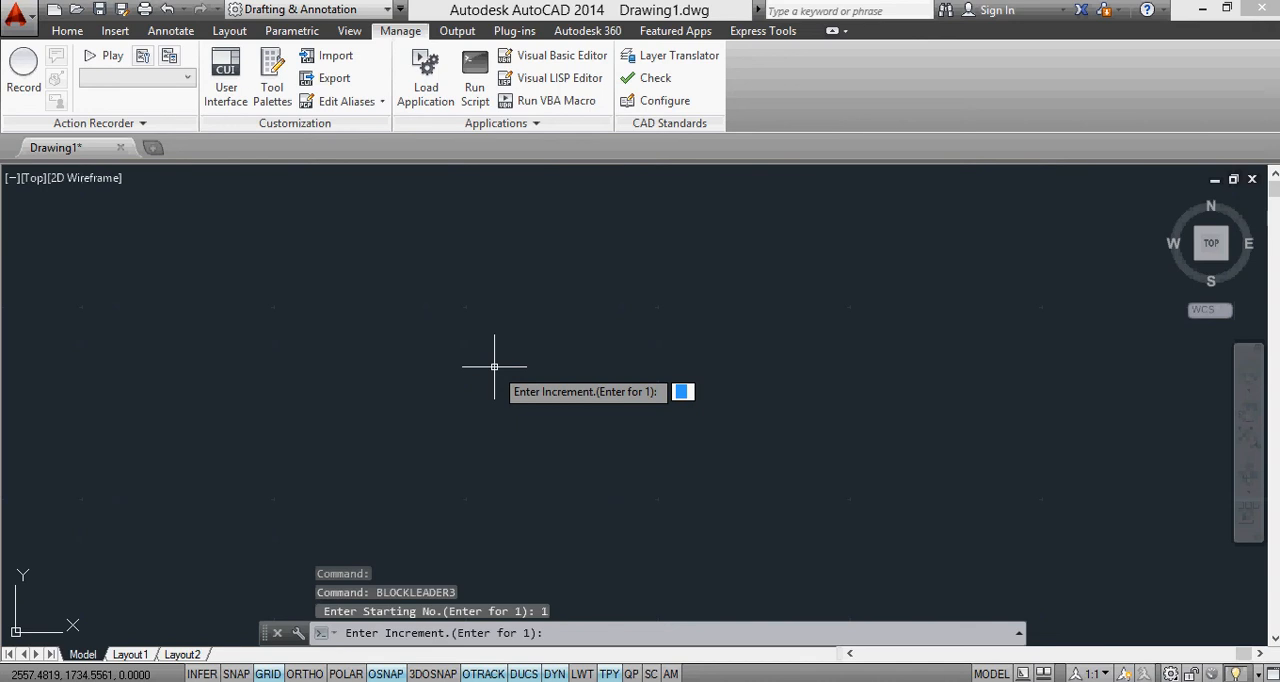
text(2)
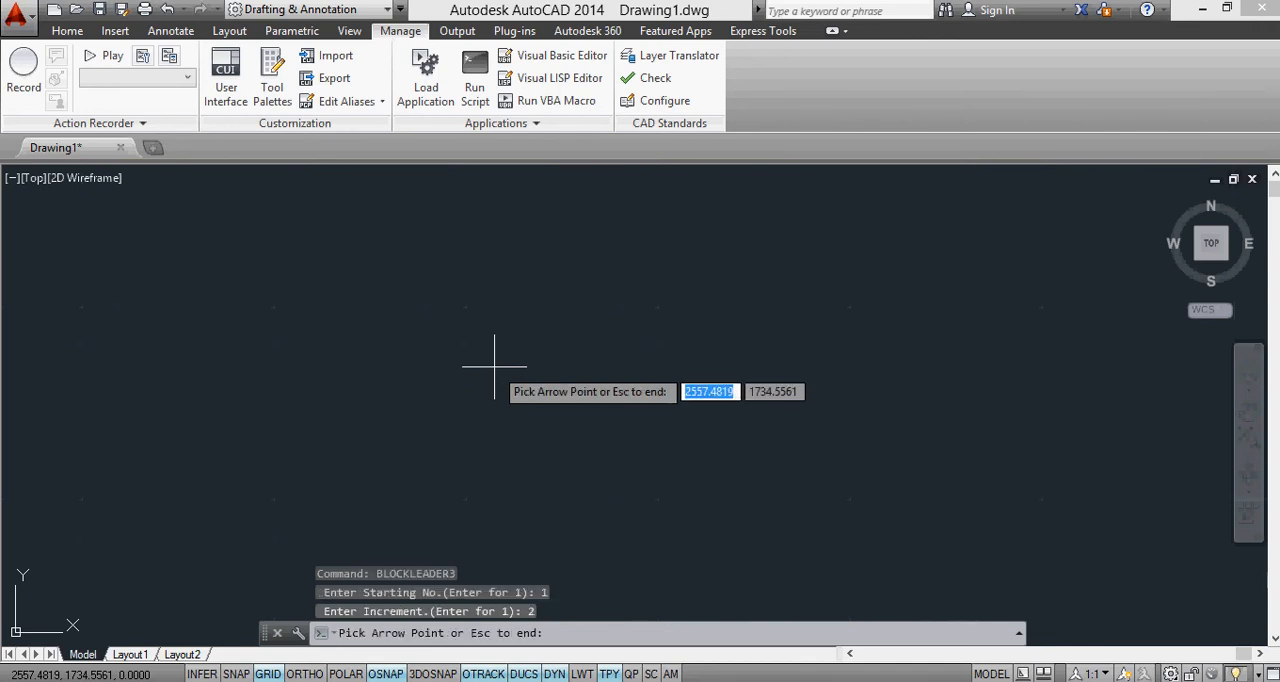
click(494, 364)
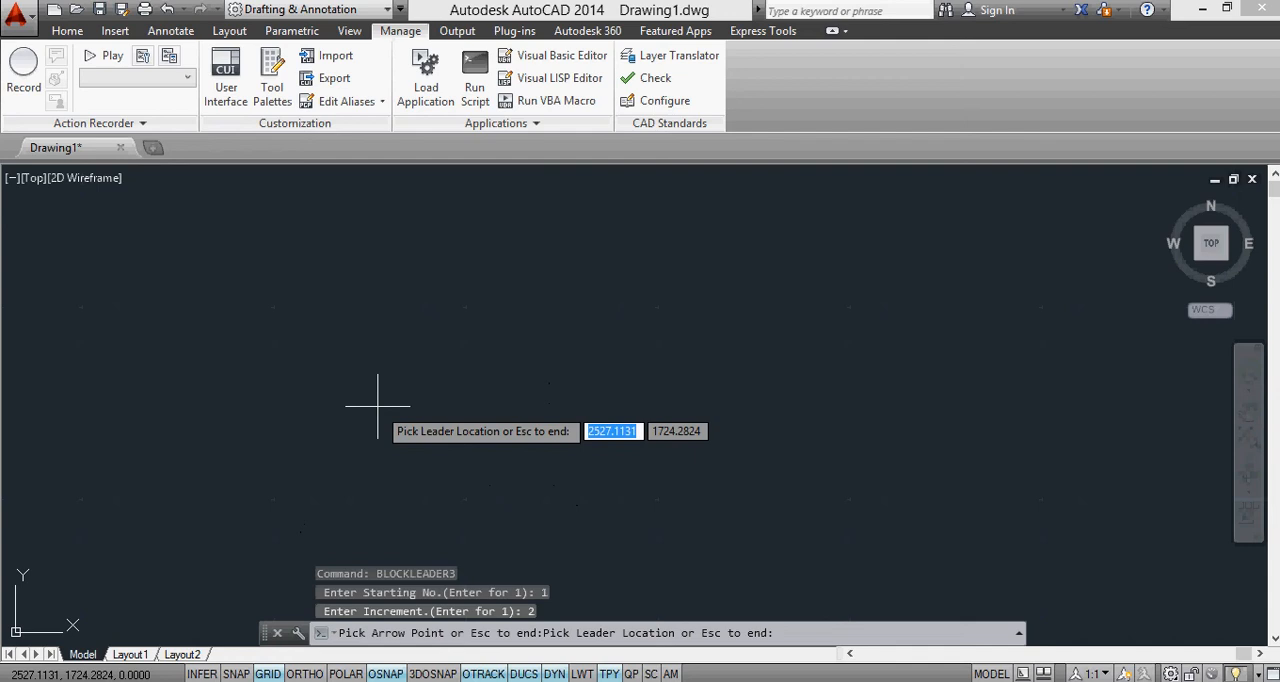
click(378, 408)
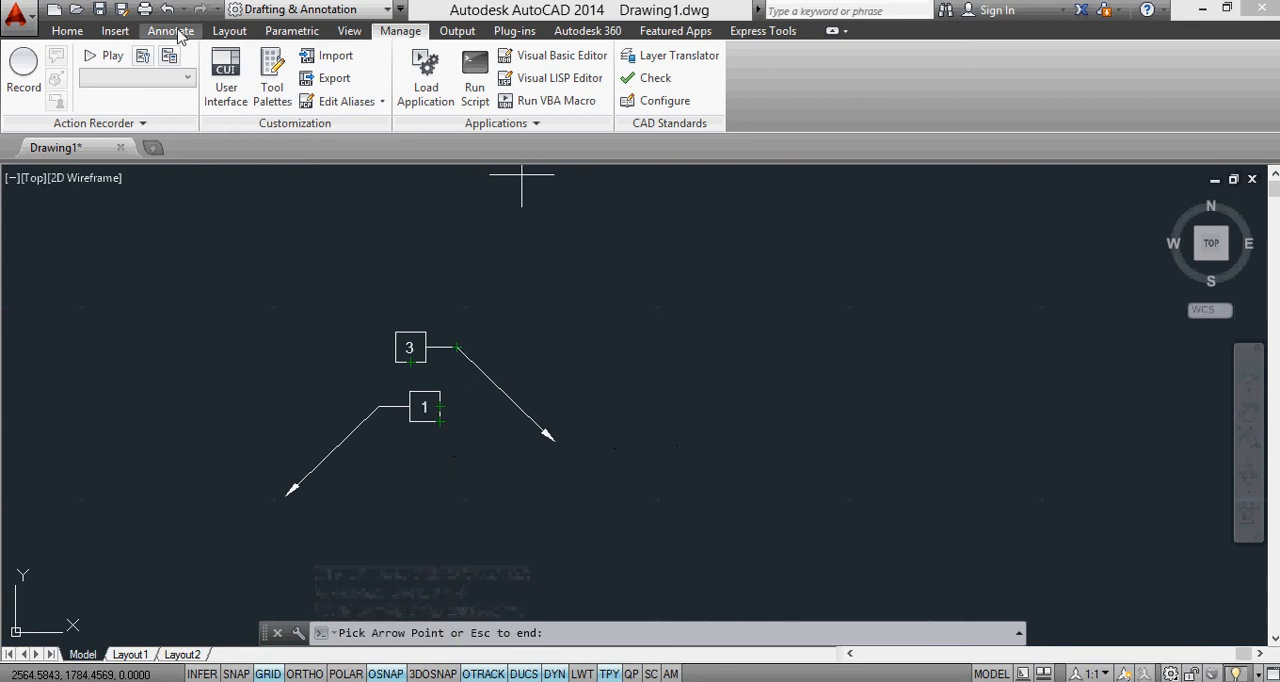
Switch tags to the hex style for 9, 11, 13 and end the routine with Esc
click(170, 30)
text(7)
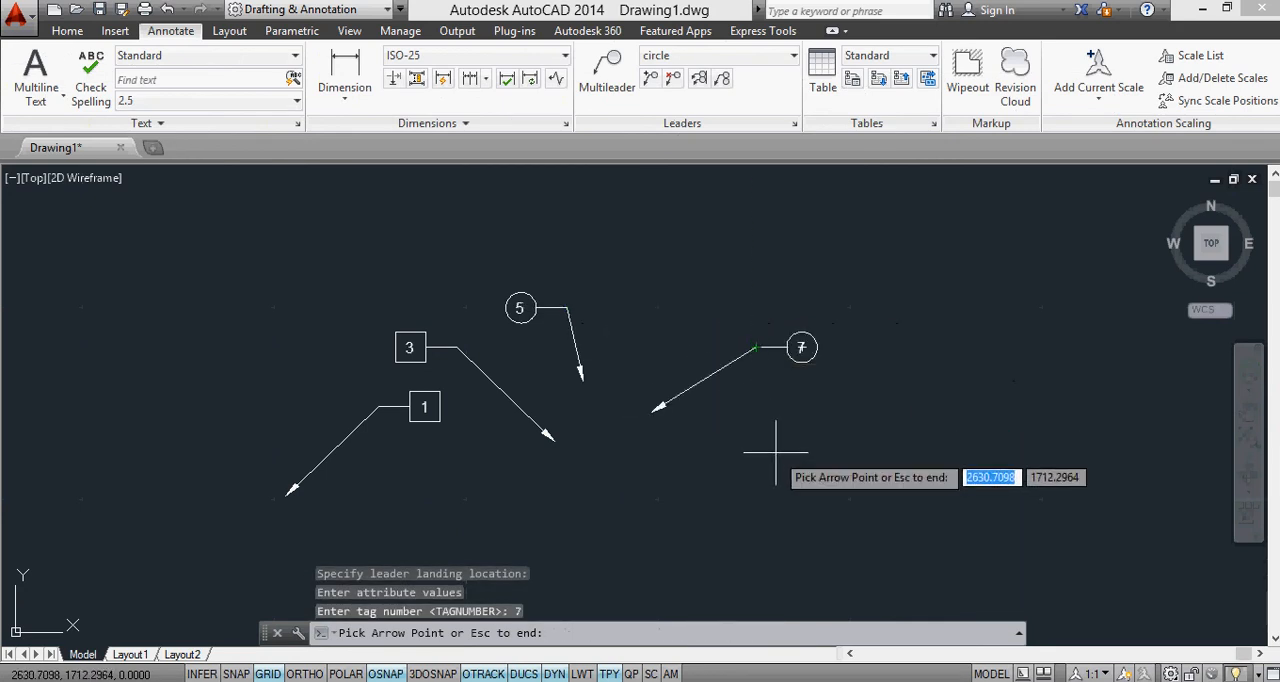
mouse_move(716, 178)
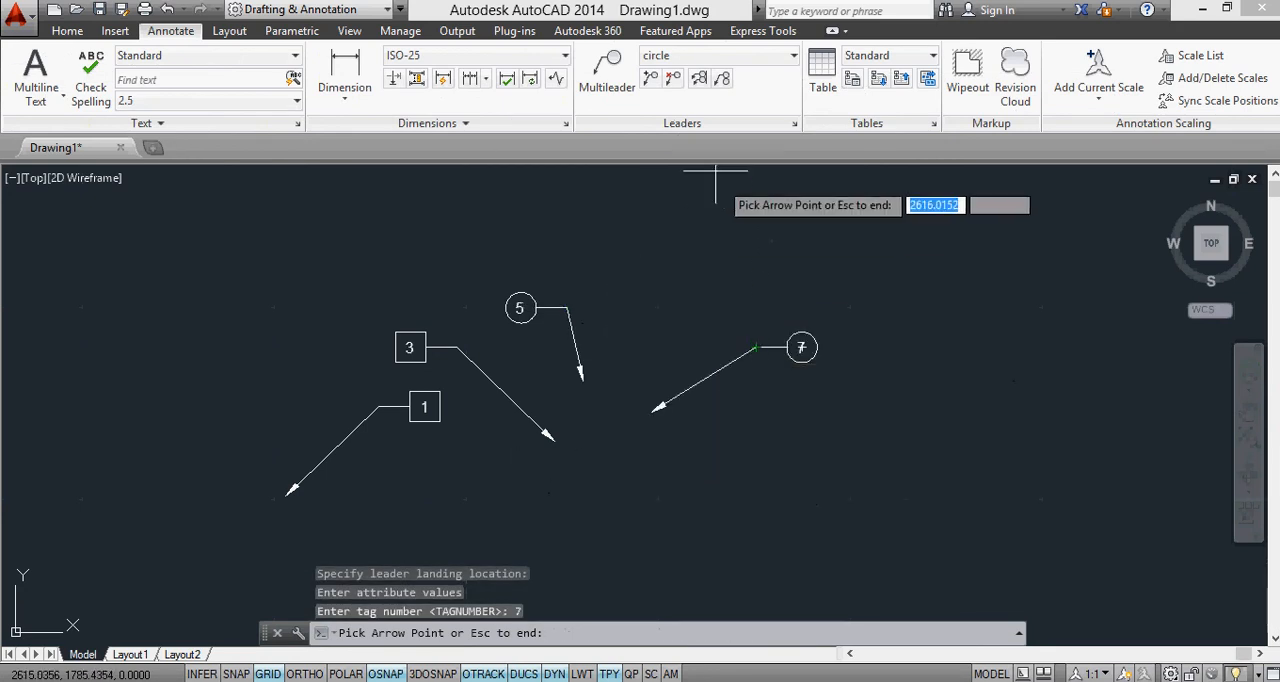
click(792, 56)
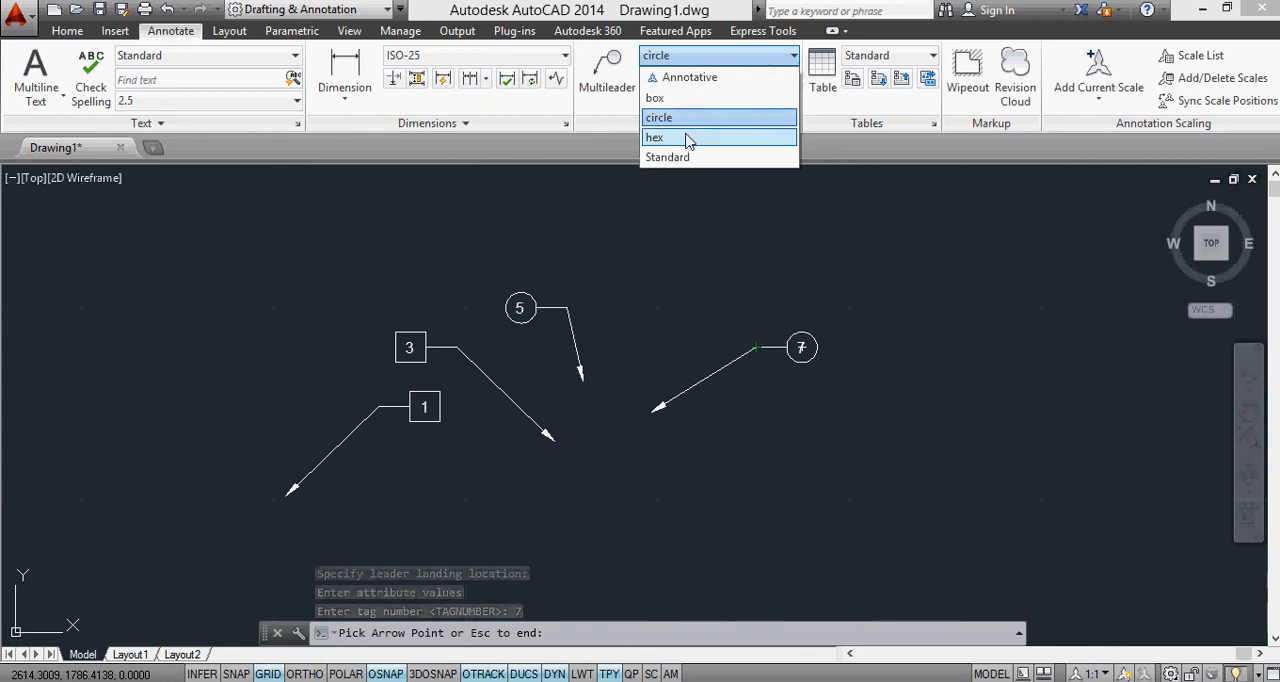
click(654, 136)
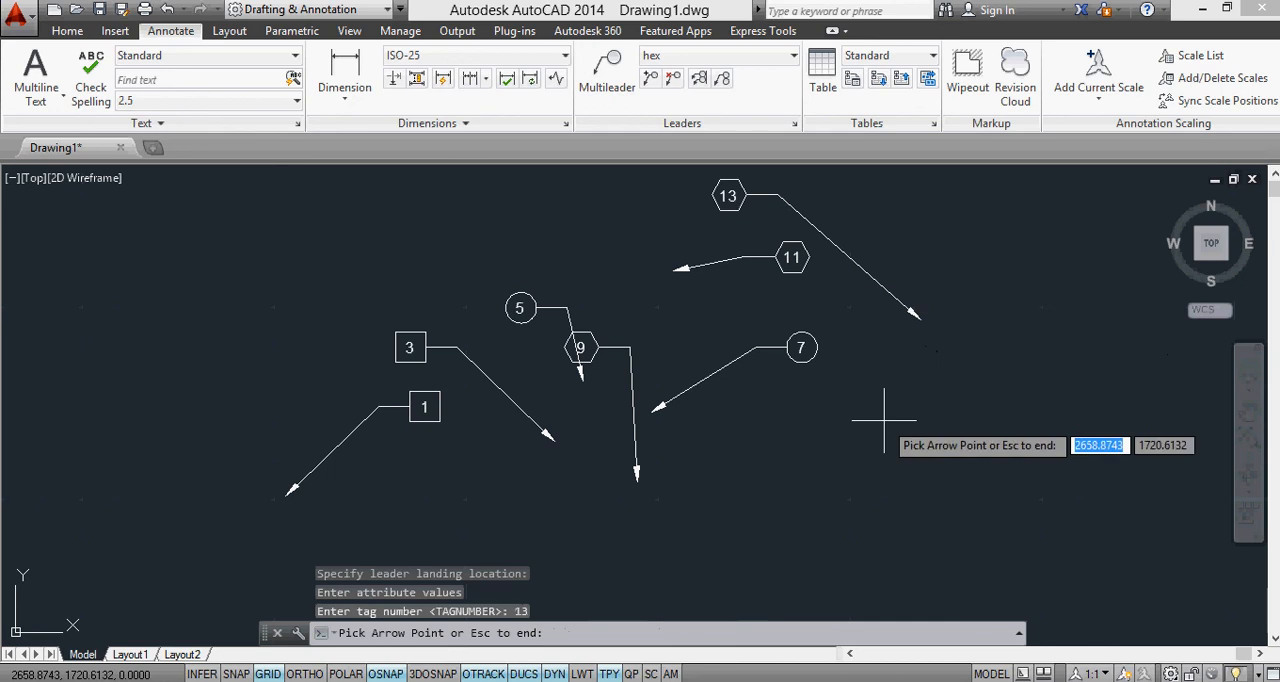
key(Escape)
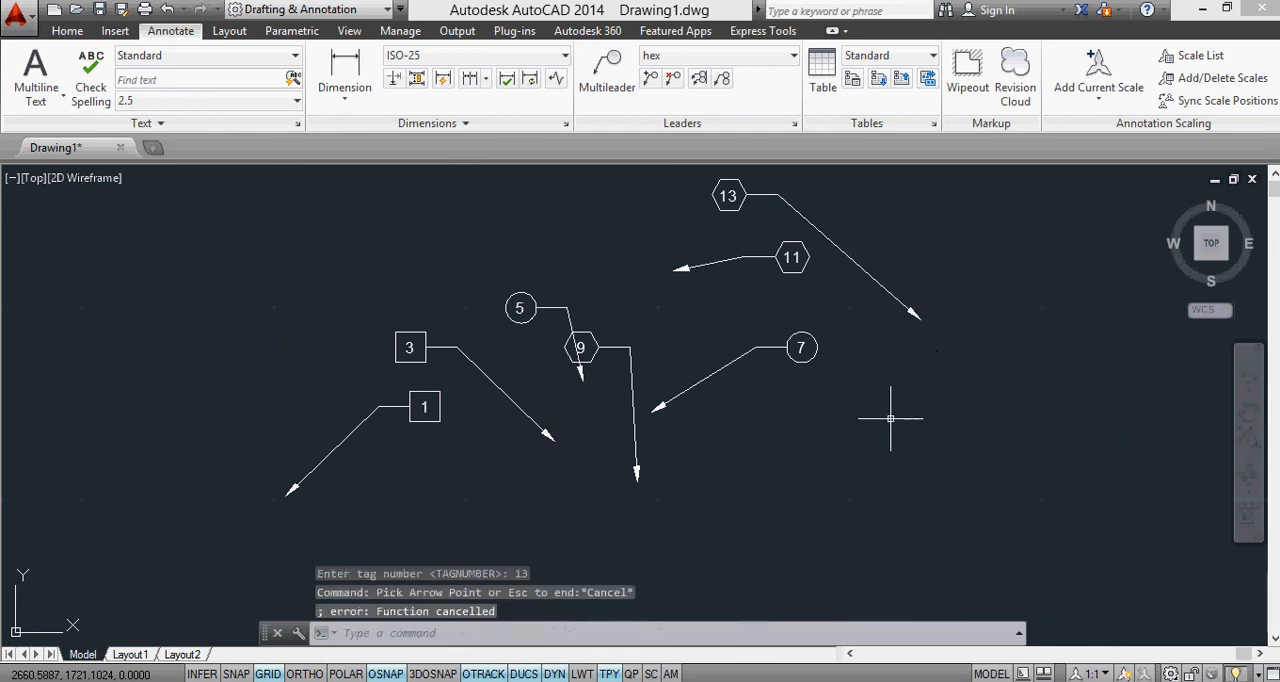